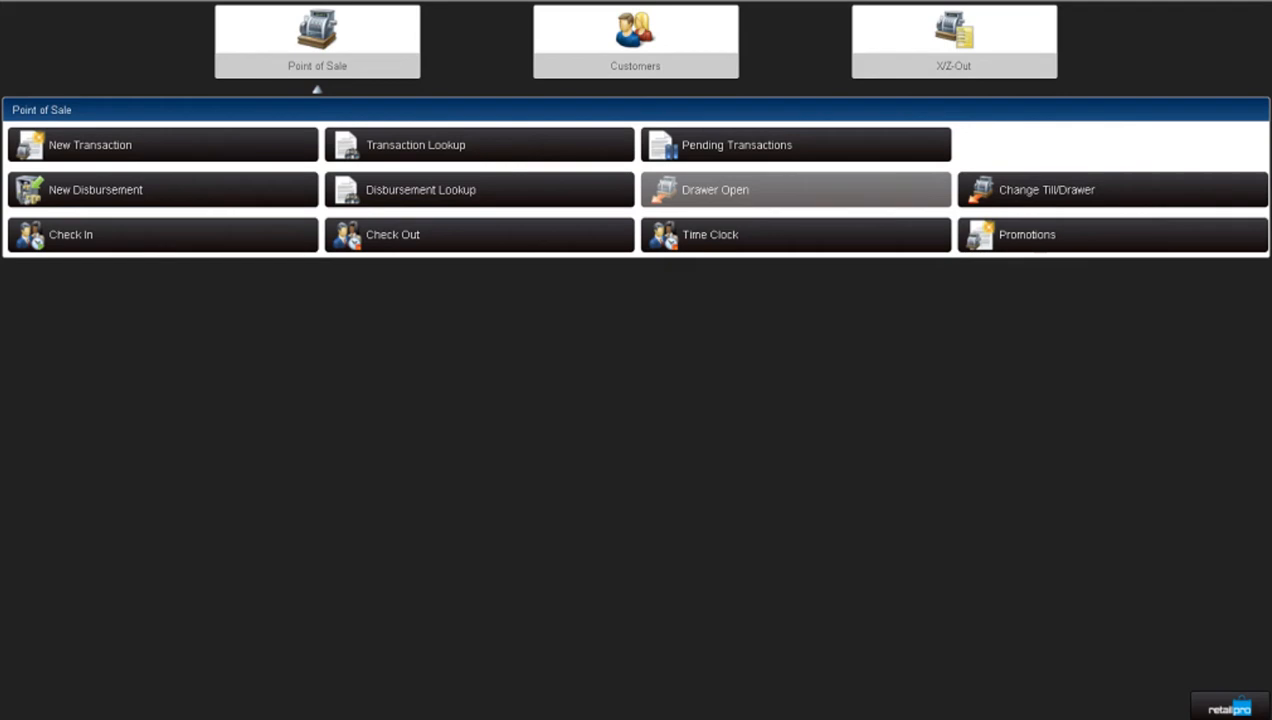
{"action": "mouse_move", "coordinate": [456, 531]}
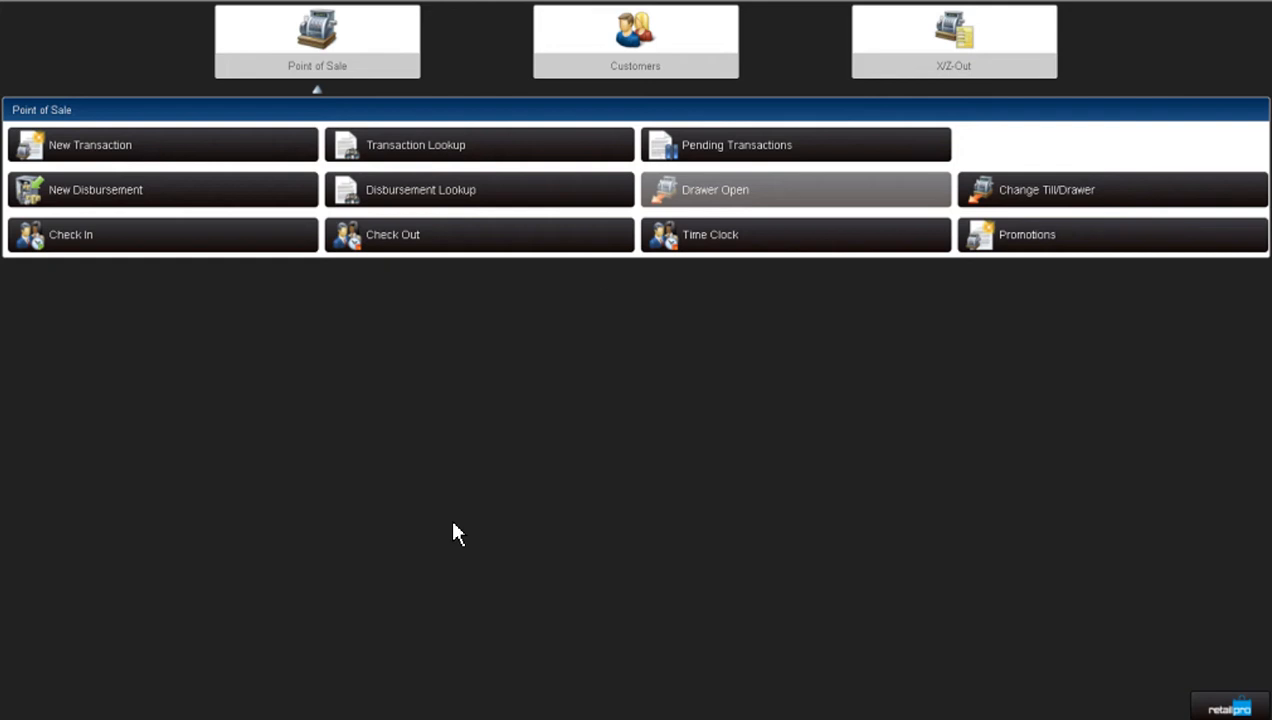
{"action": "mouse_move", "coordinate": [445, 532]}
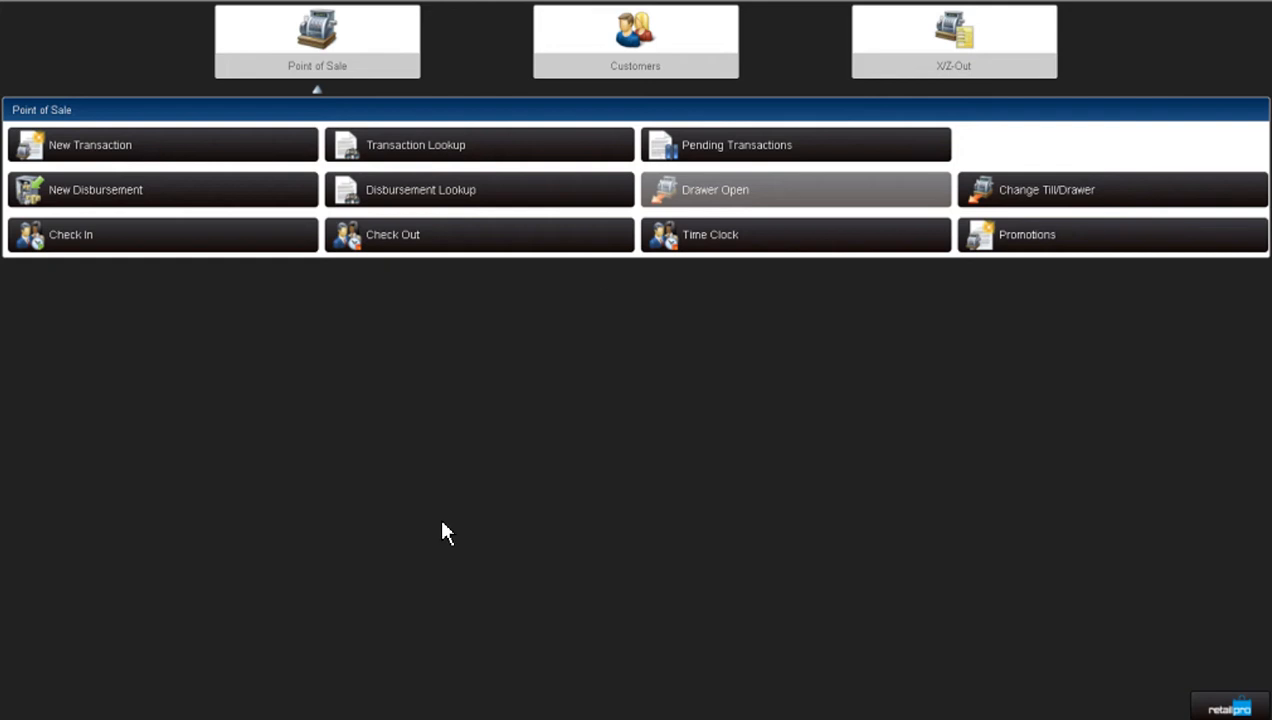
{"action": "mouse_move", "coordinate": [108, 165]}
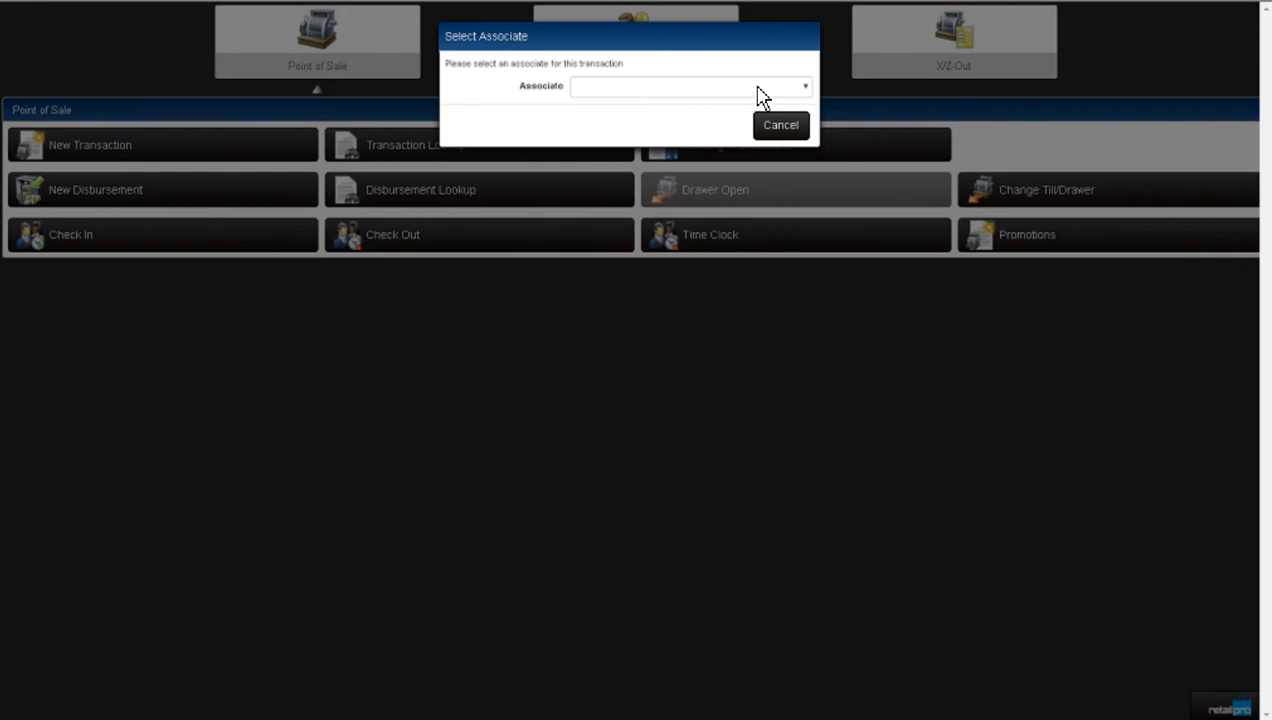
Pick an associate from the Associate dropdown to begin the new sale
{"action": "left_click", "coordinate": [805, 85]}
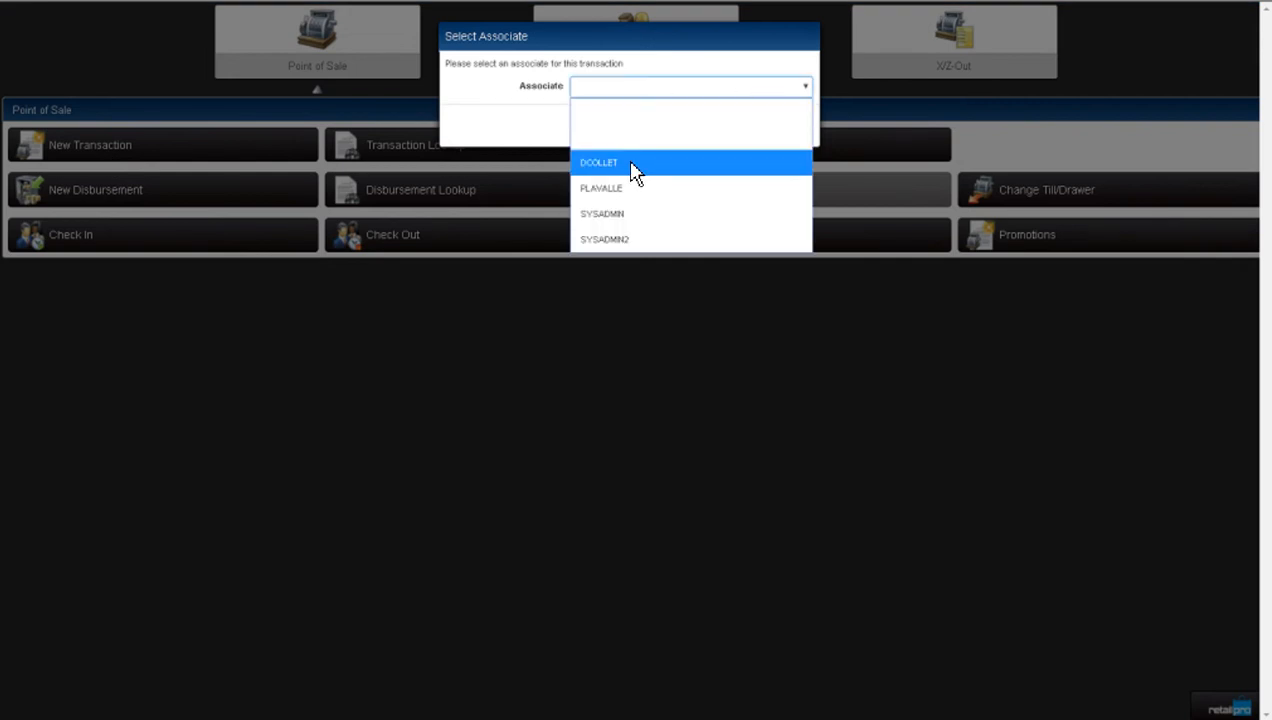
{"action": "left_click", "coordinate": [598, 162]}
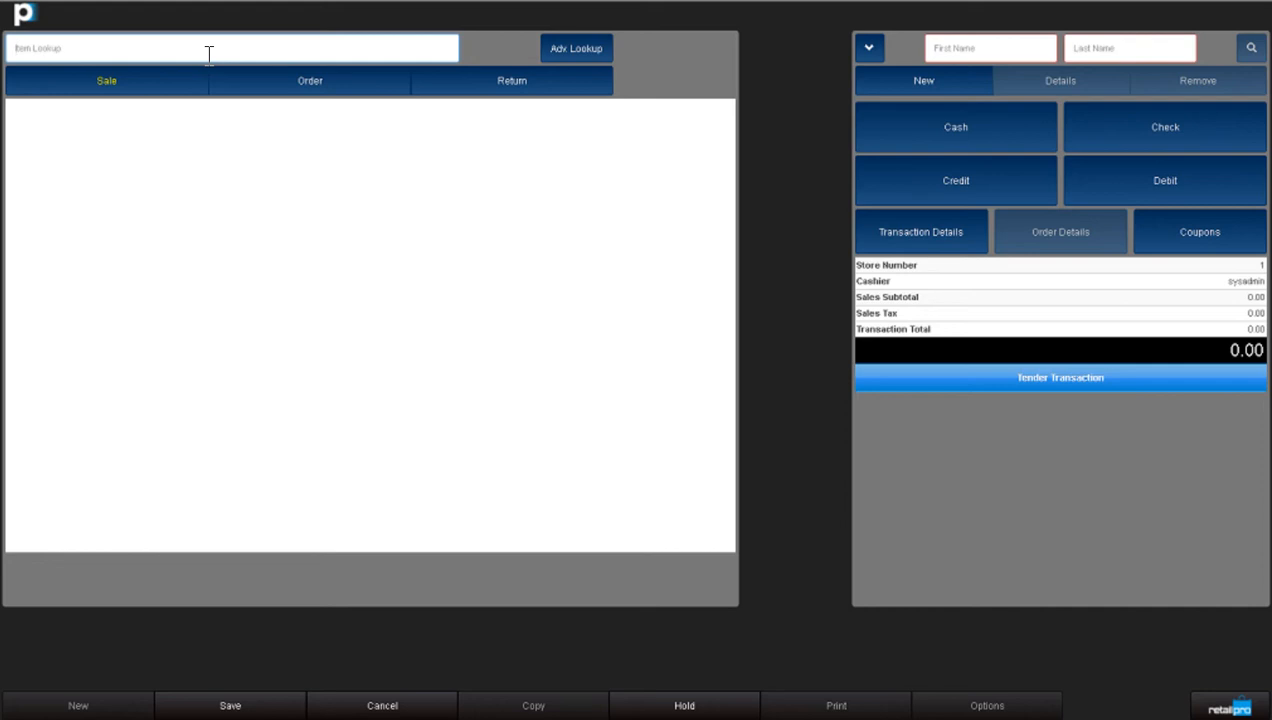
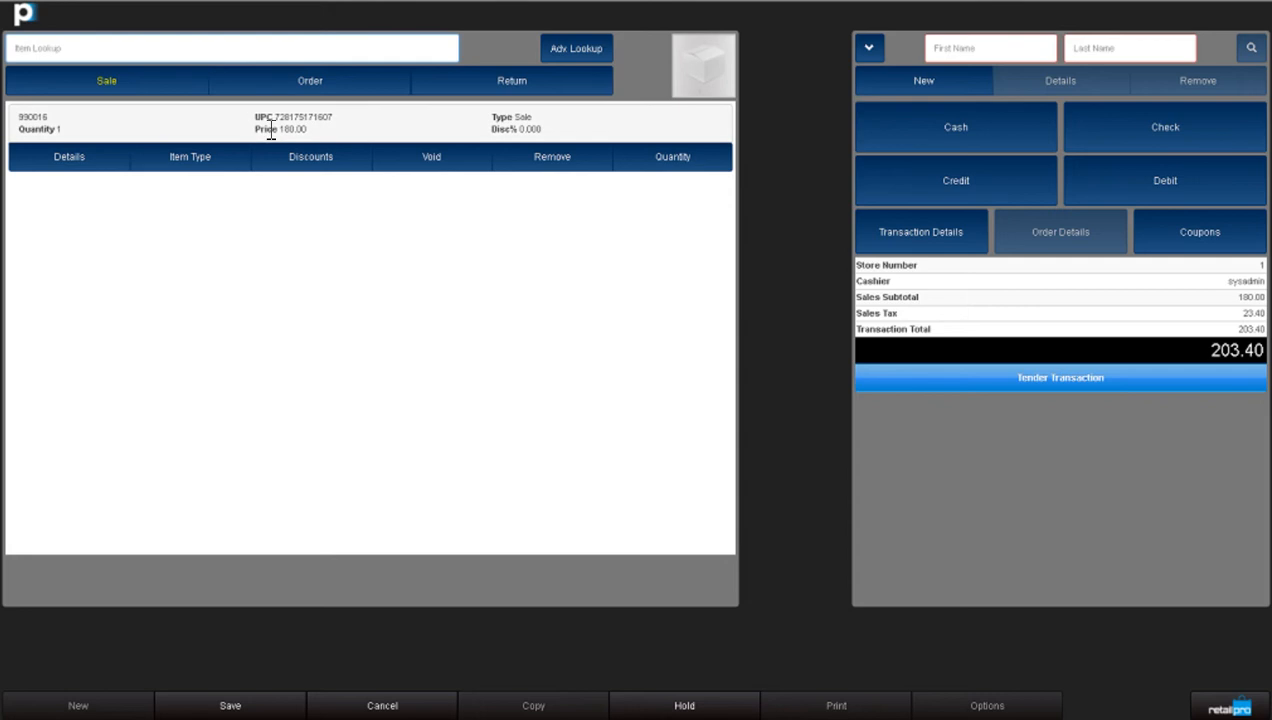
{"action": "mouse_move", "coordinate": [290, 148]}
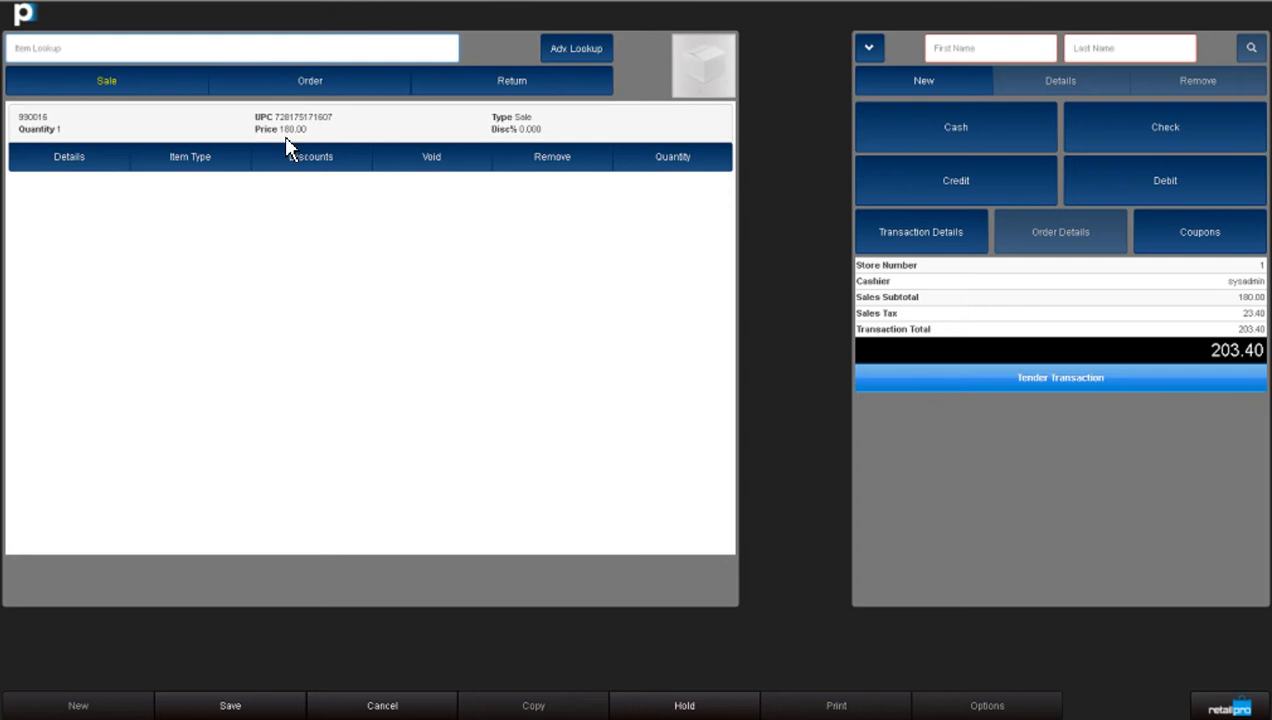
{"action": "mouse_move", "coordinate": [305, 168]}
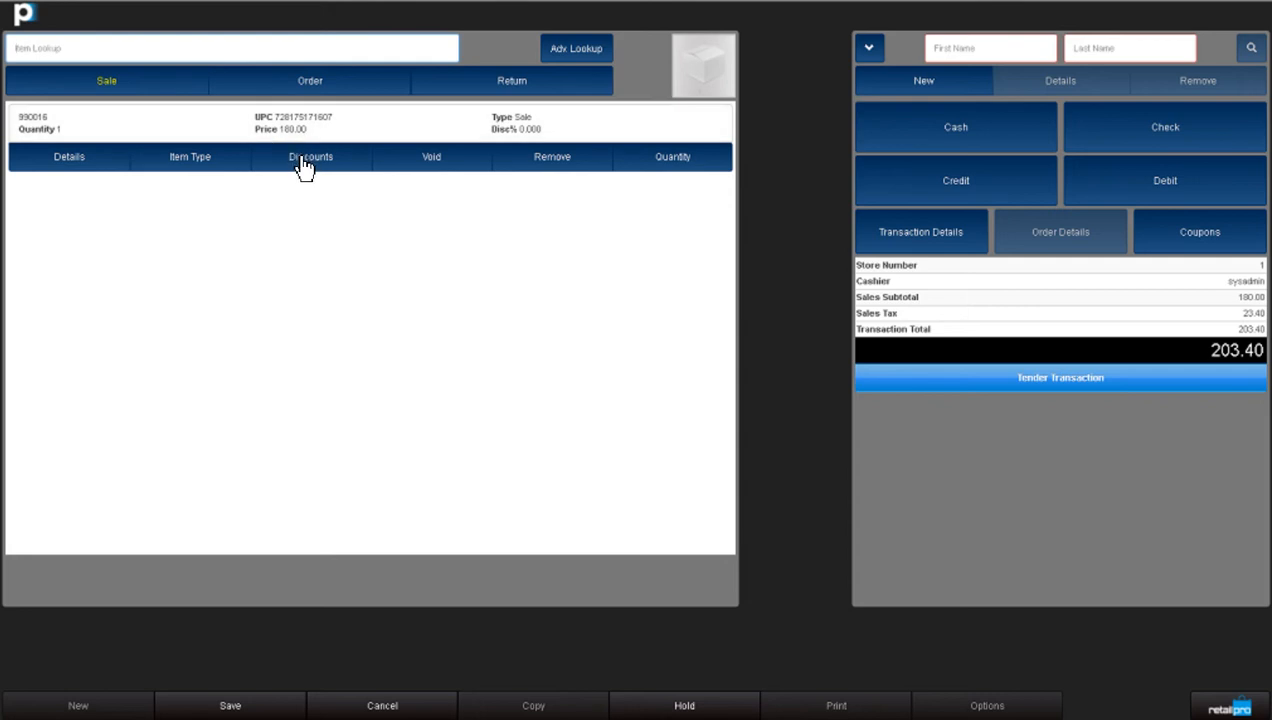
Apply a 20% discount with reason VIP to item 990016, pricing it at 144.00
{"action": "left_click", "coordinate": [310, 156]}
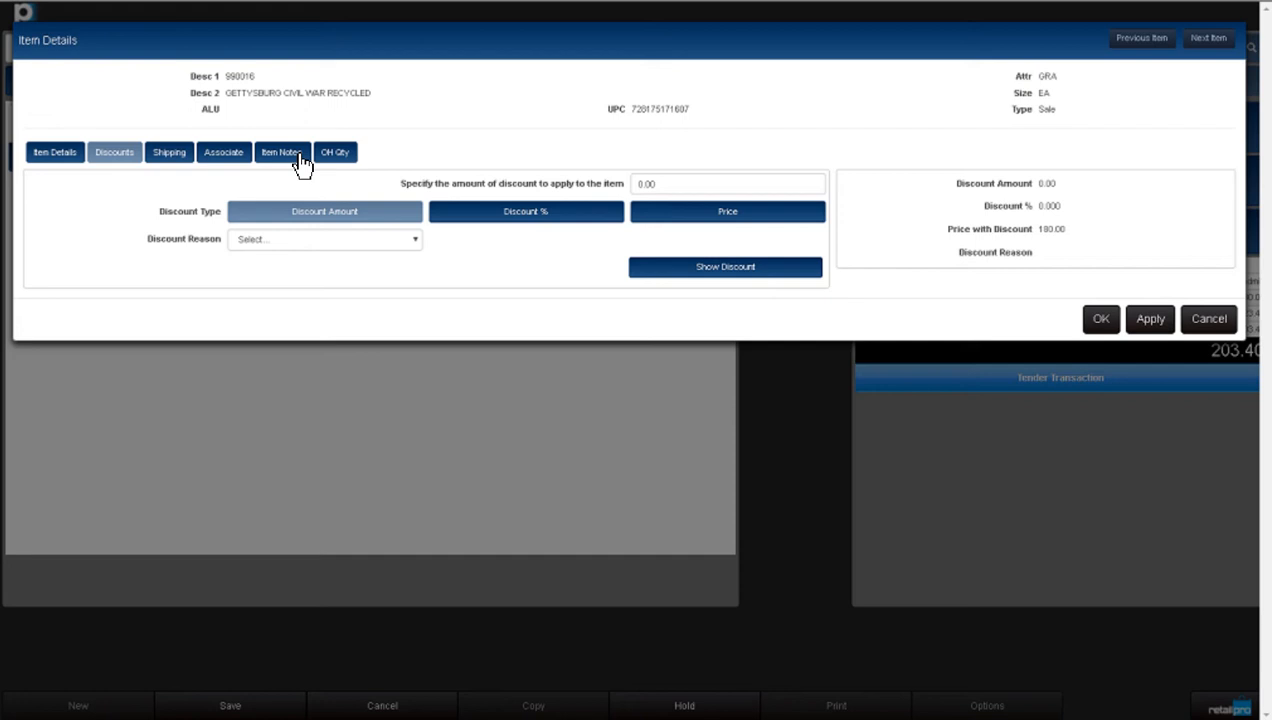
{"action": "mouse_move", "coordinate": [363, 231]}
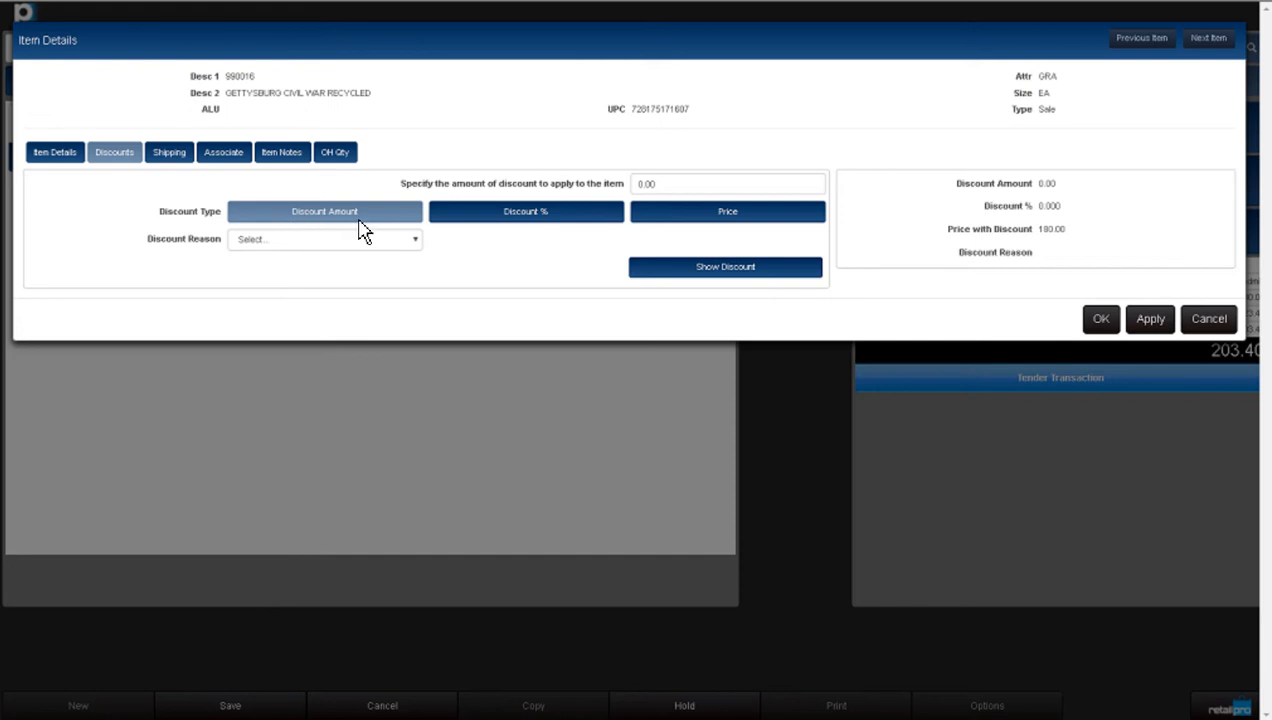
{"action": "mouse_move", "coordinate": [540, 225]}
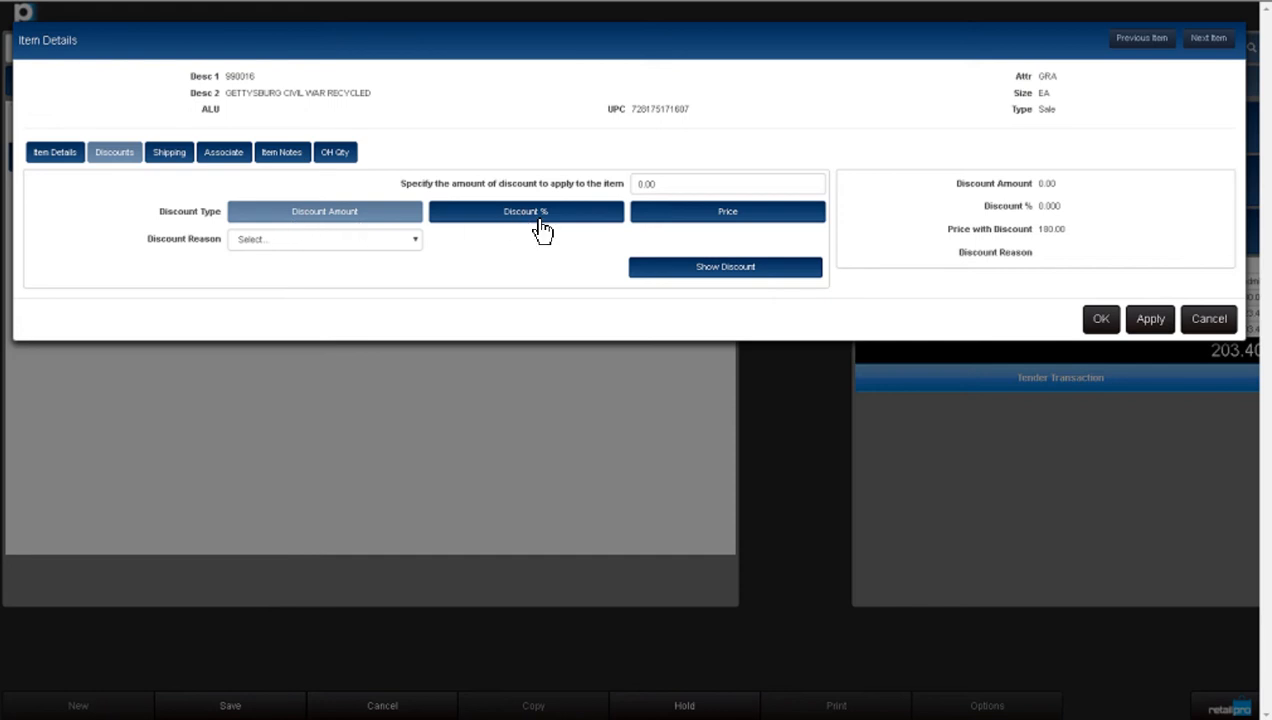
{"action": "left_click", "coordinate": [727, 211]}
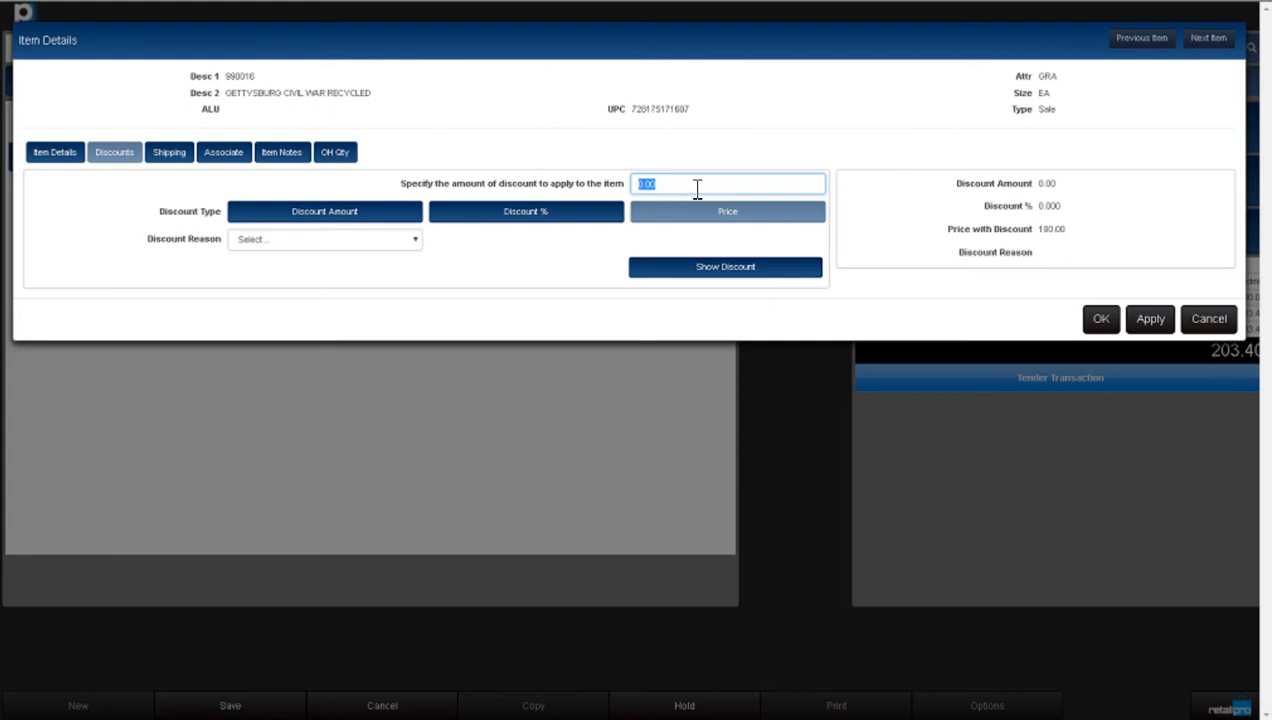
{"action": "left_click", "coordinate": [525, 211]}
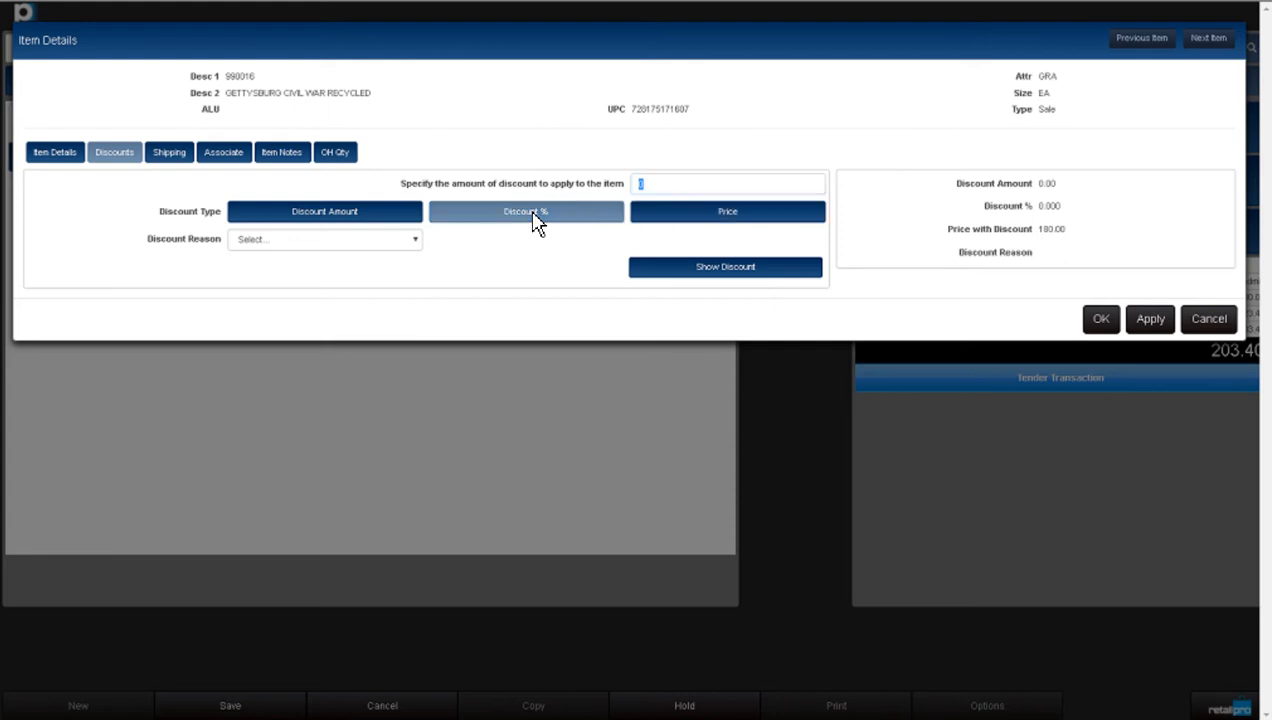
{"action": "left_click", "coordinate": [727, 183]}
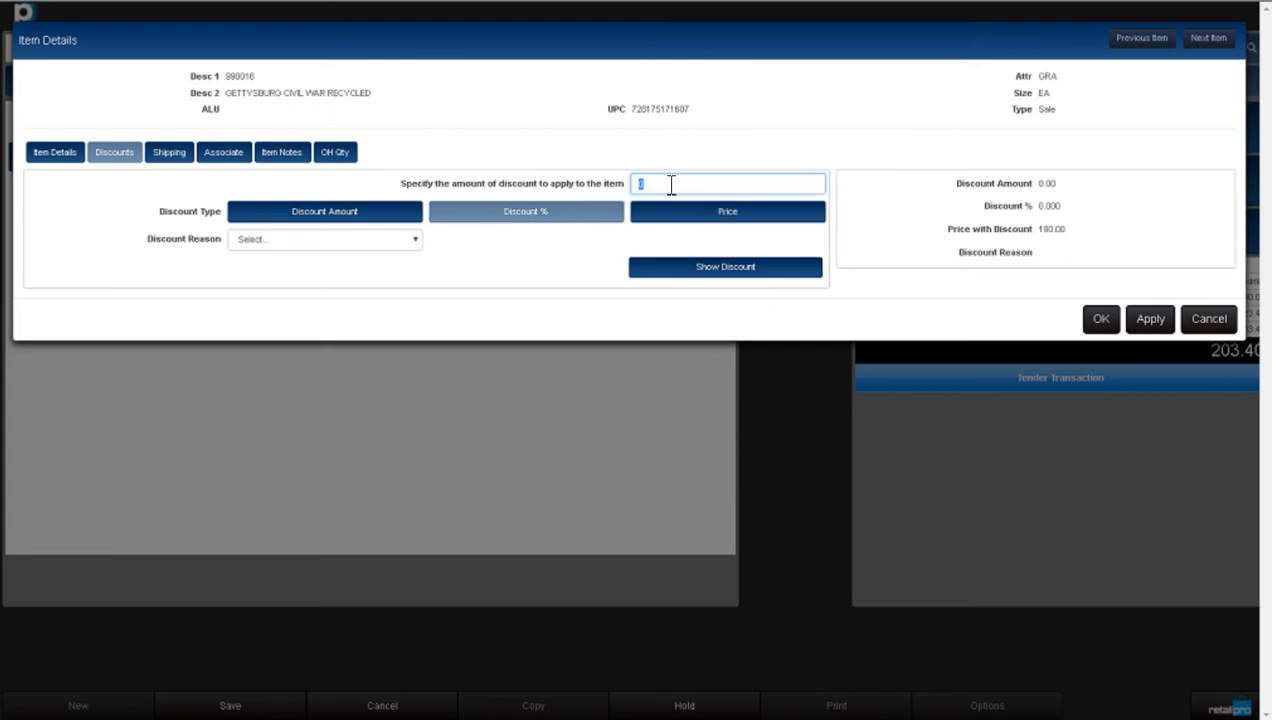
{"action": "type", "text": "2"}
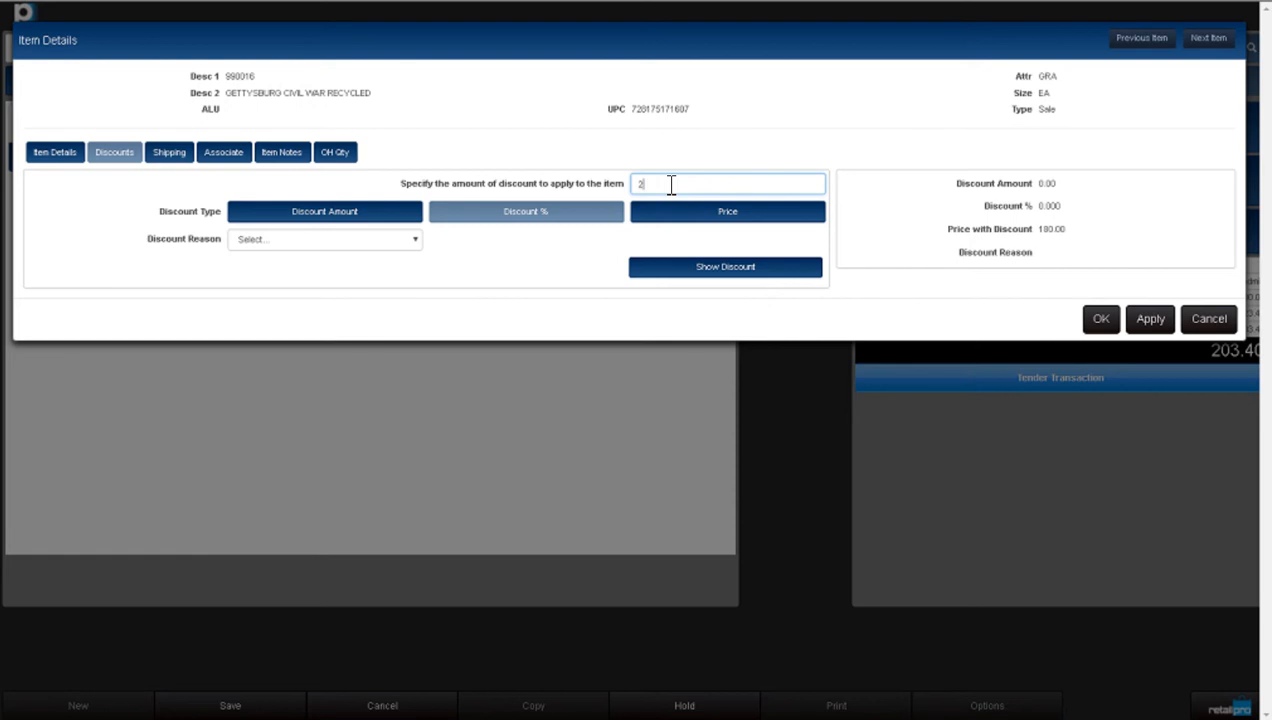
{"action": "type", "text": "0"}
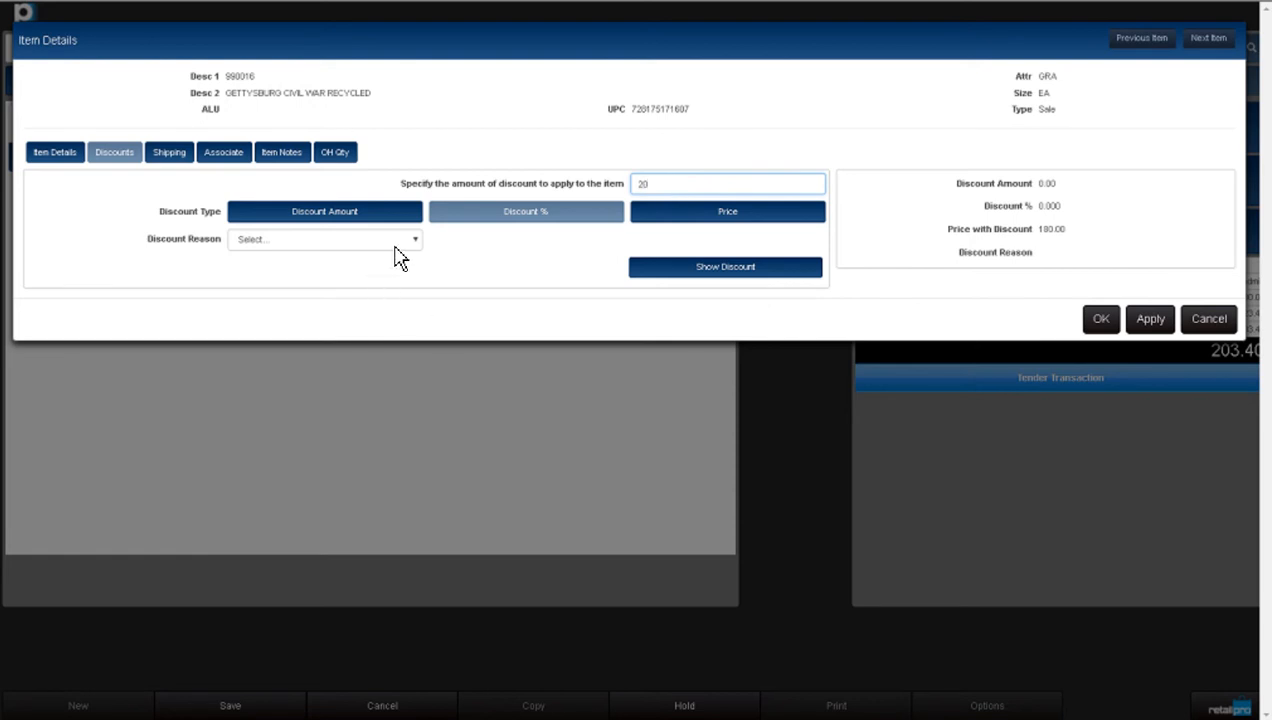
{"action": "left_click", "coordinate": [414, 239]}
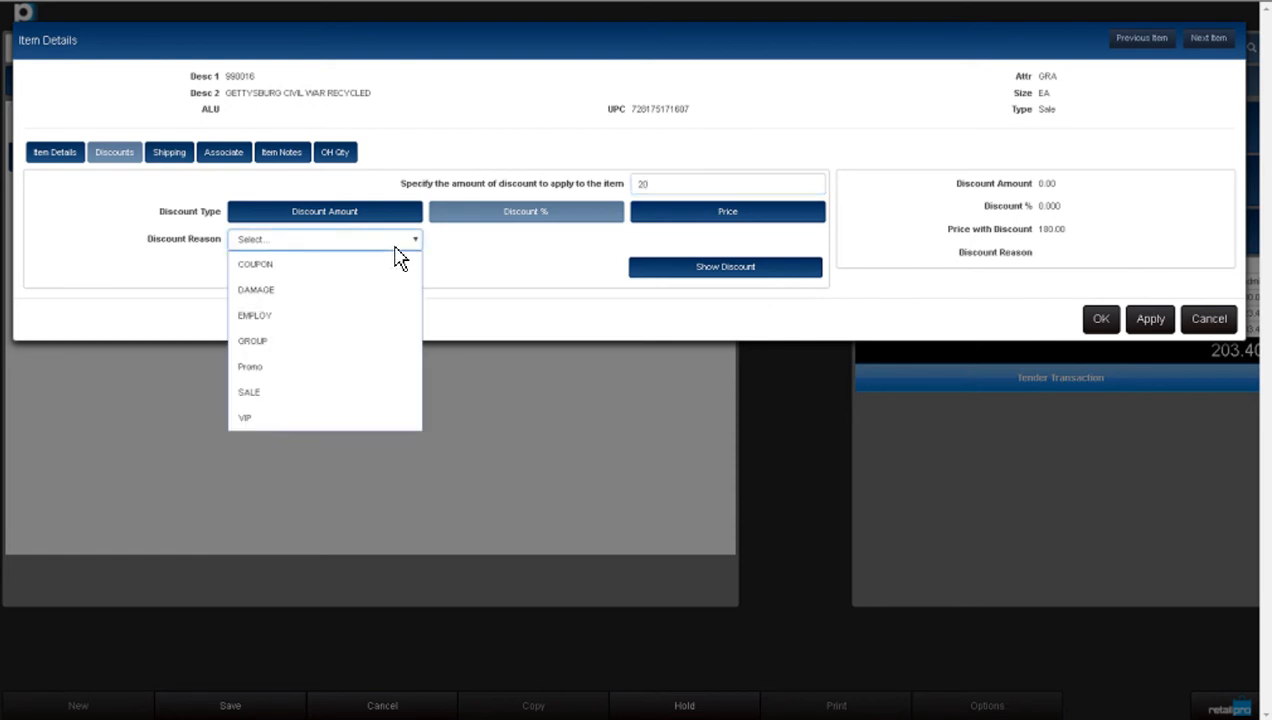
{"action": "mouse_move", "coordinate": [280, 417]}
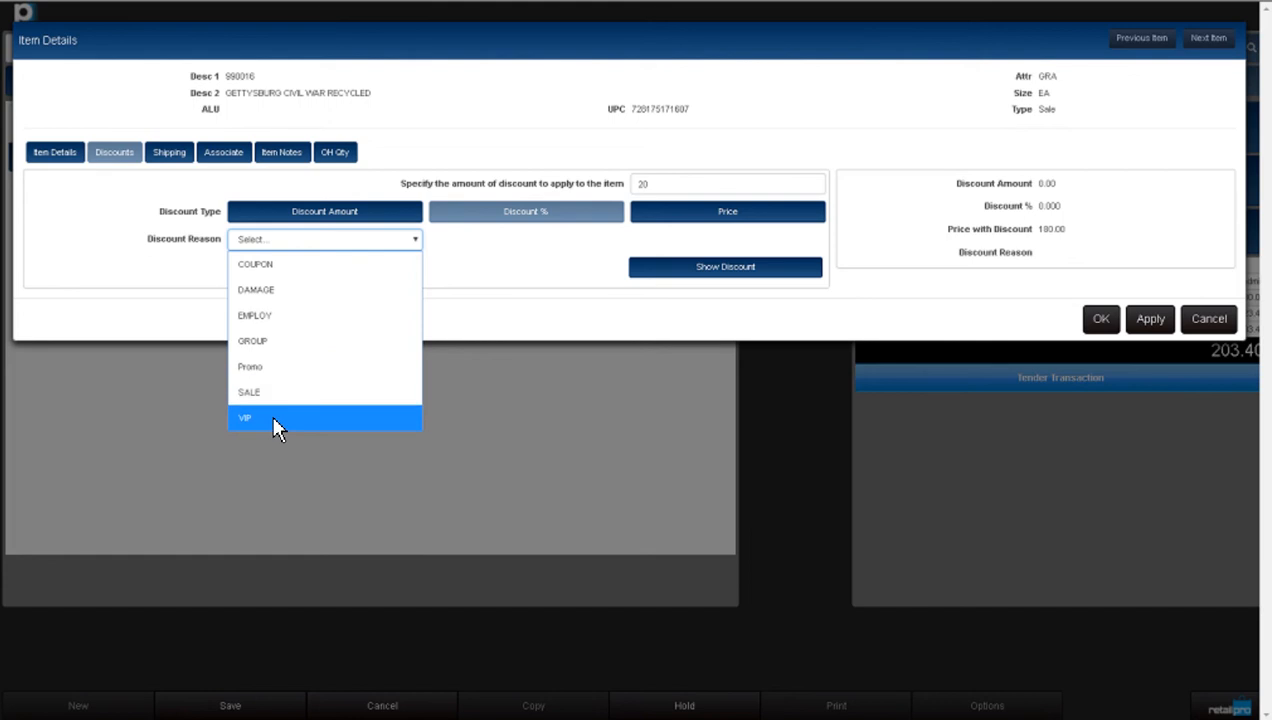
{"action": "left_click", "coordinate": [245, 417]}
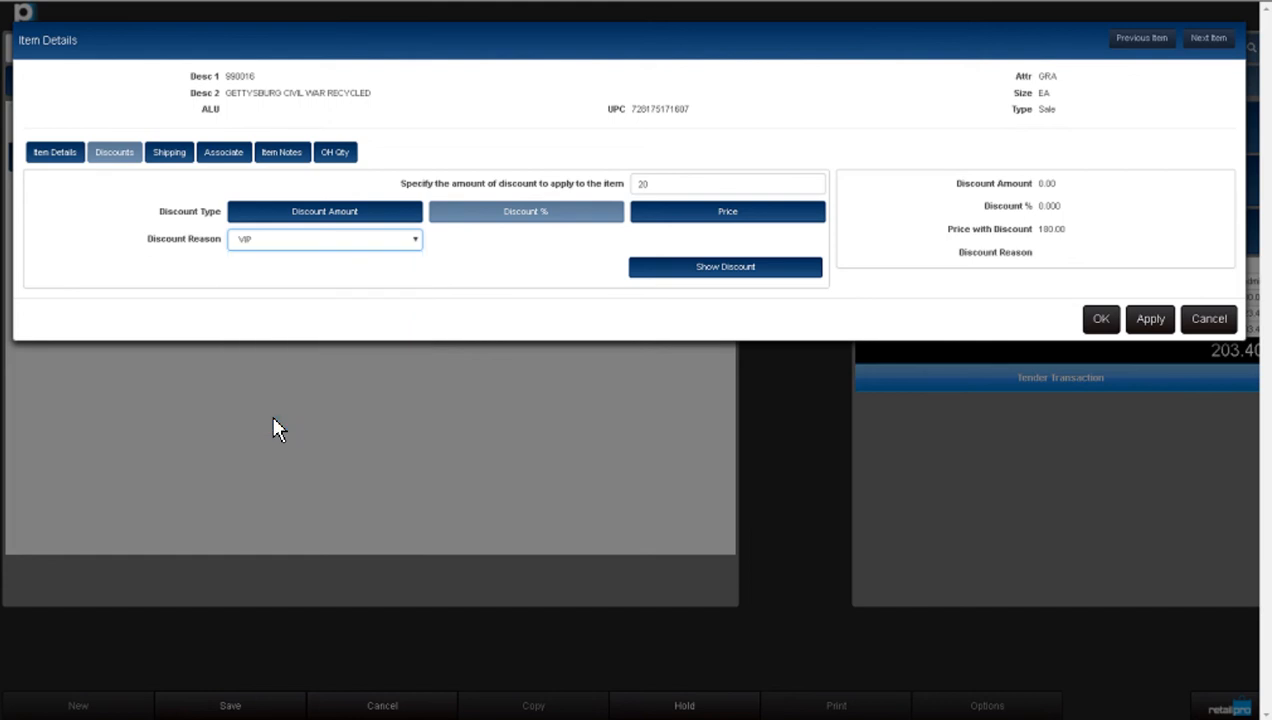
{"action": "mouse_move", "coordinate": [1100, 335]}
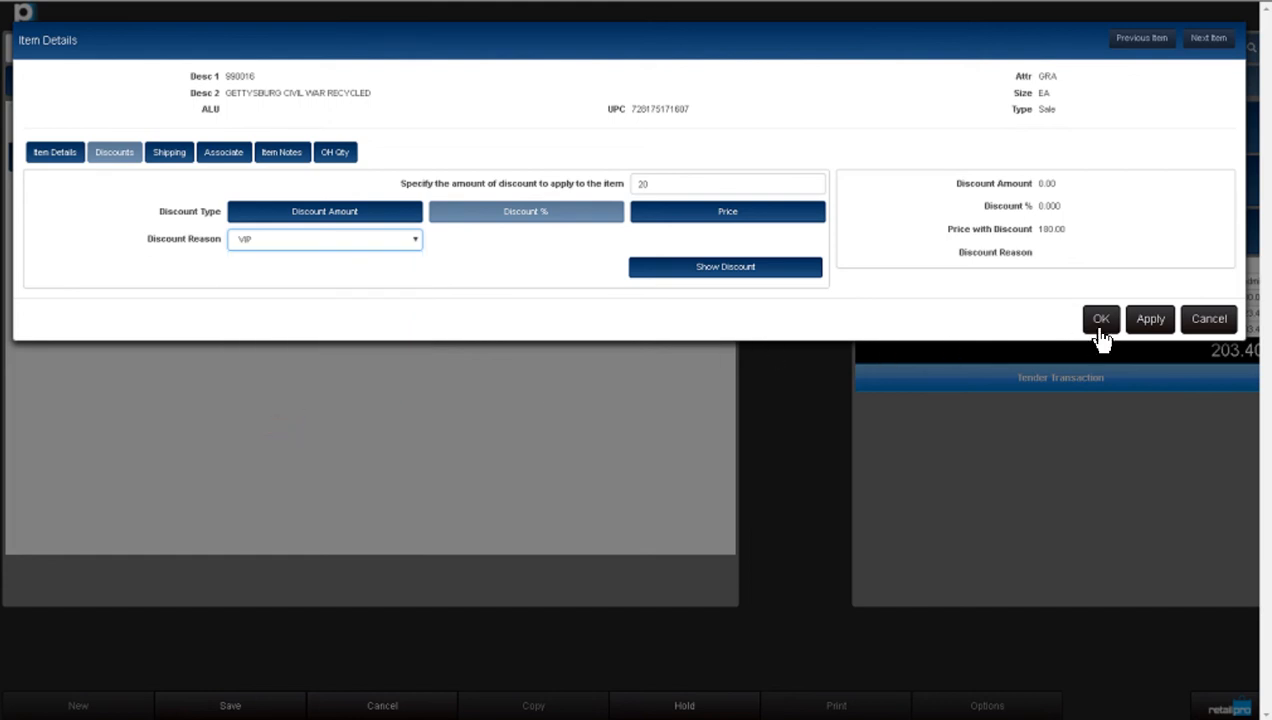
{"action": "mouse_move", "coordinate": [1150, 330]}
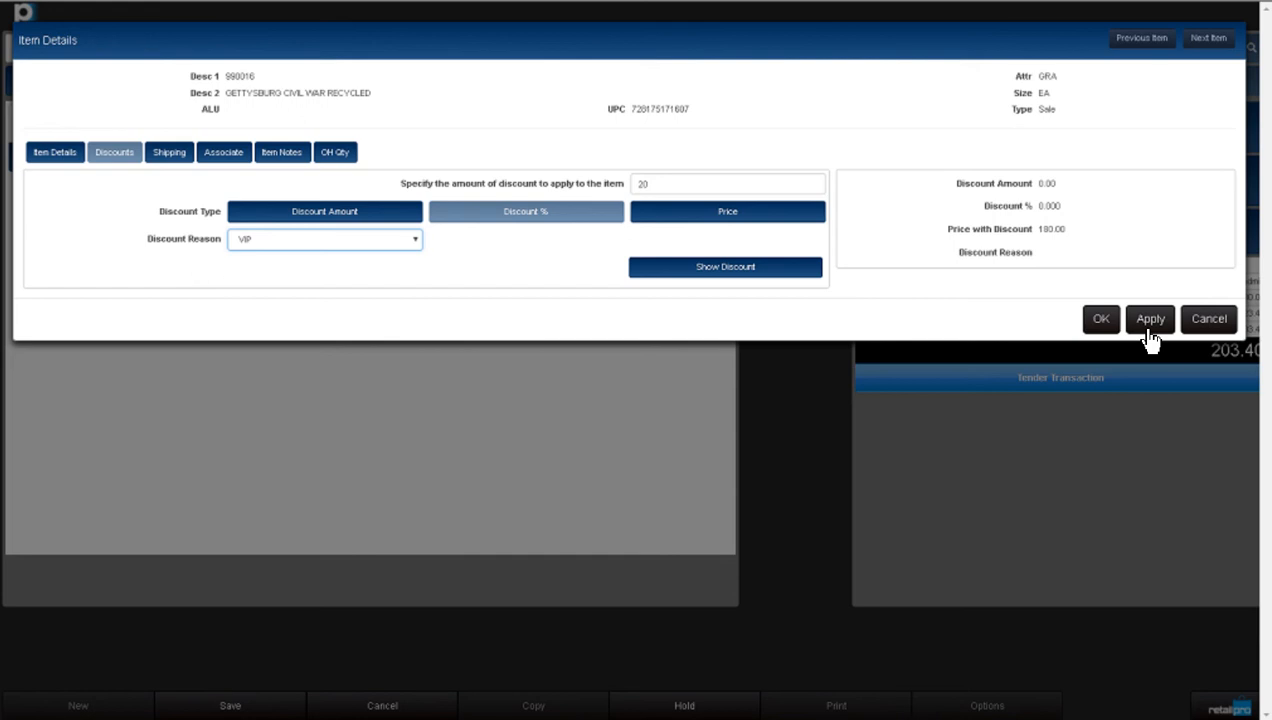
{"action": "left_click", "coordinate": [1150, 318]}
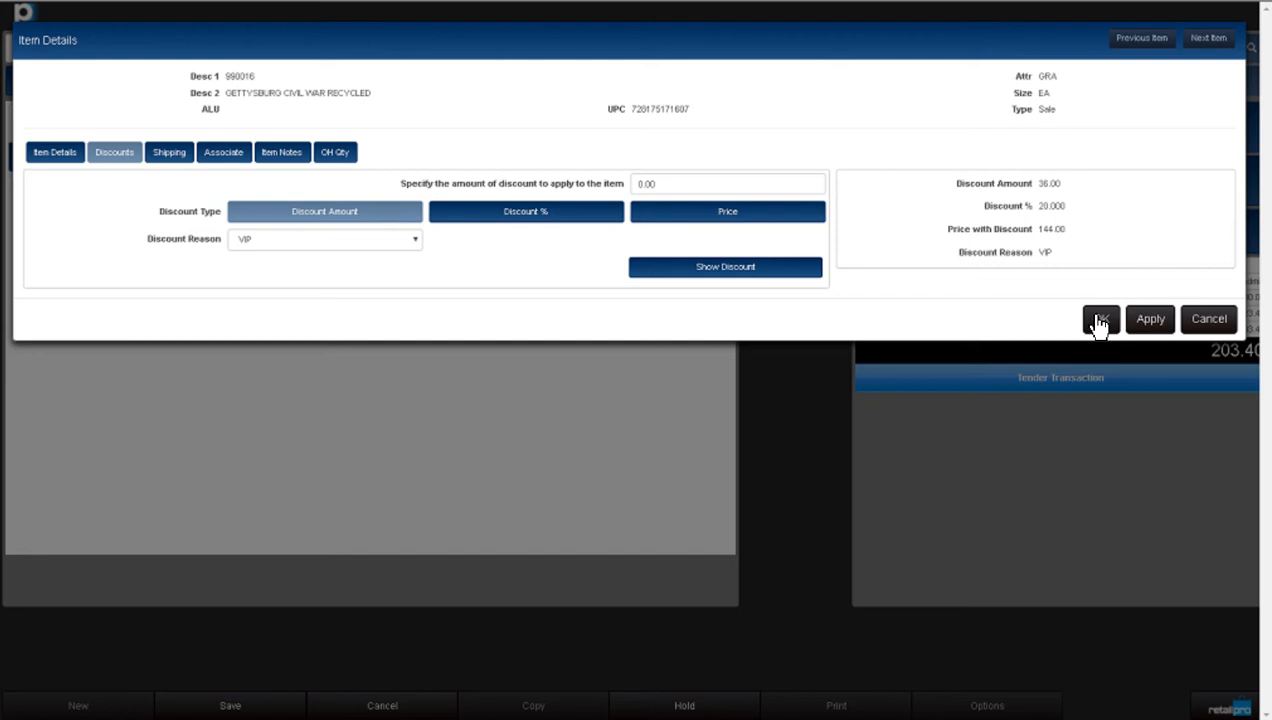
{"action": "left_click", "coordinate": [1100, 319]}
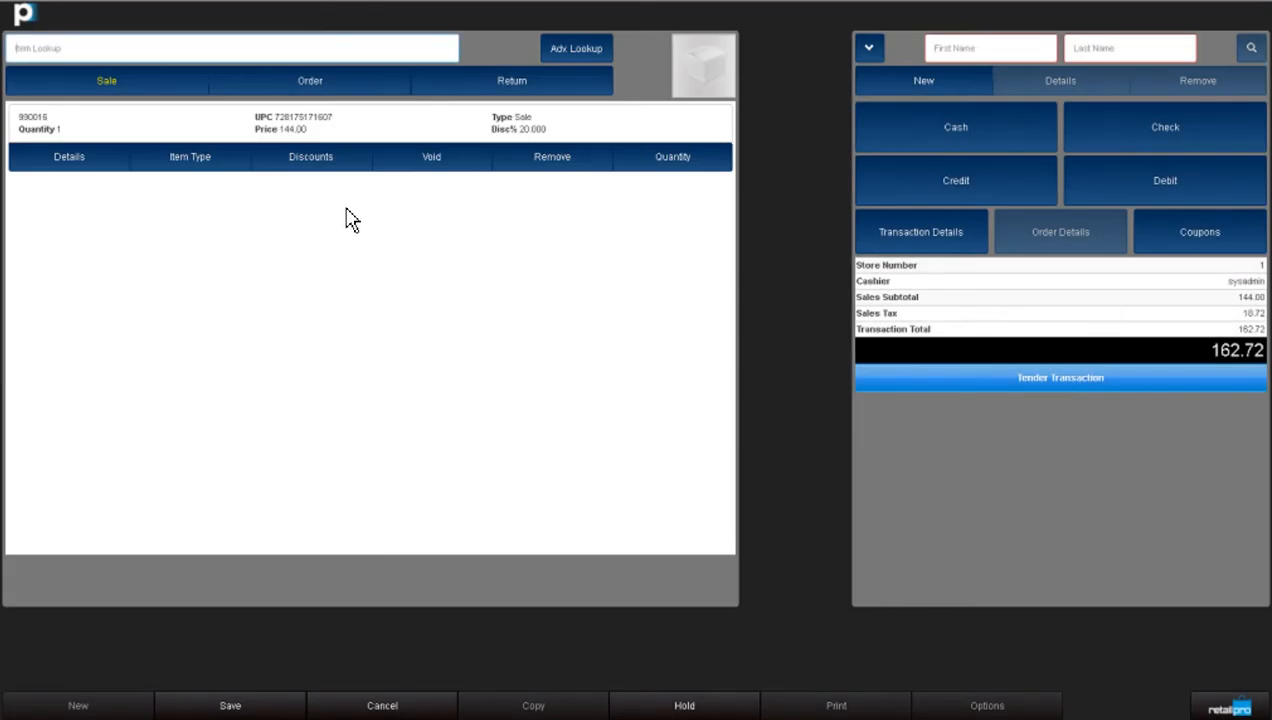
{"action": "mouse_move", "coordinate": [310, 148]}
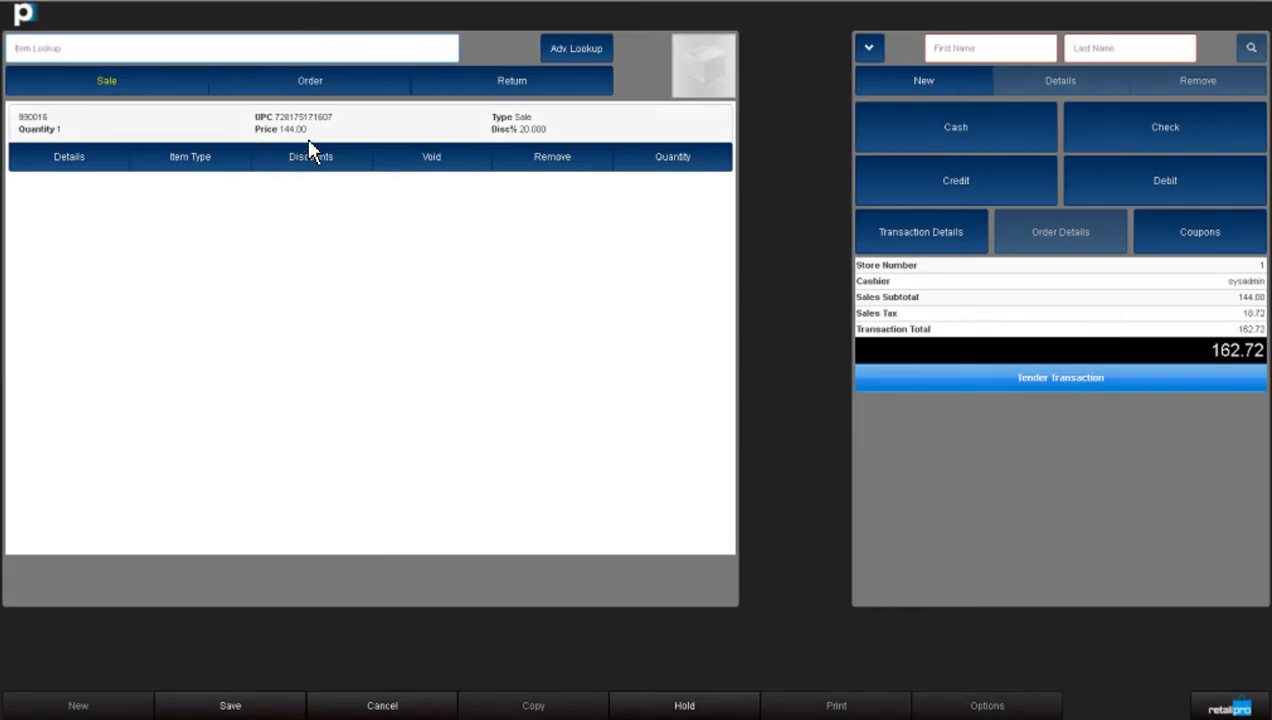
{"action": "mouse_move", "coordinate": [895, 150]}
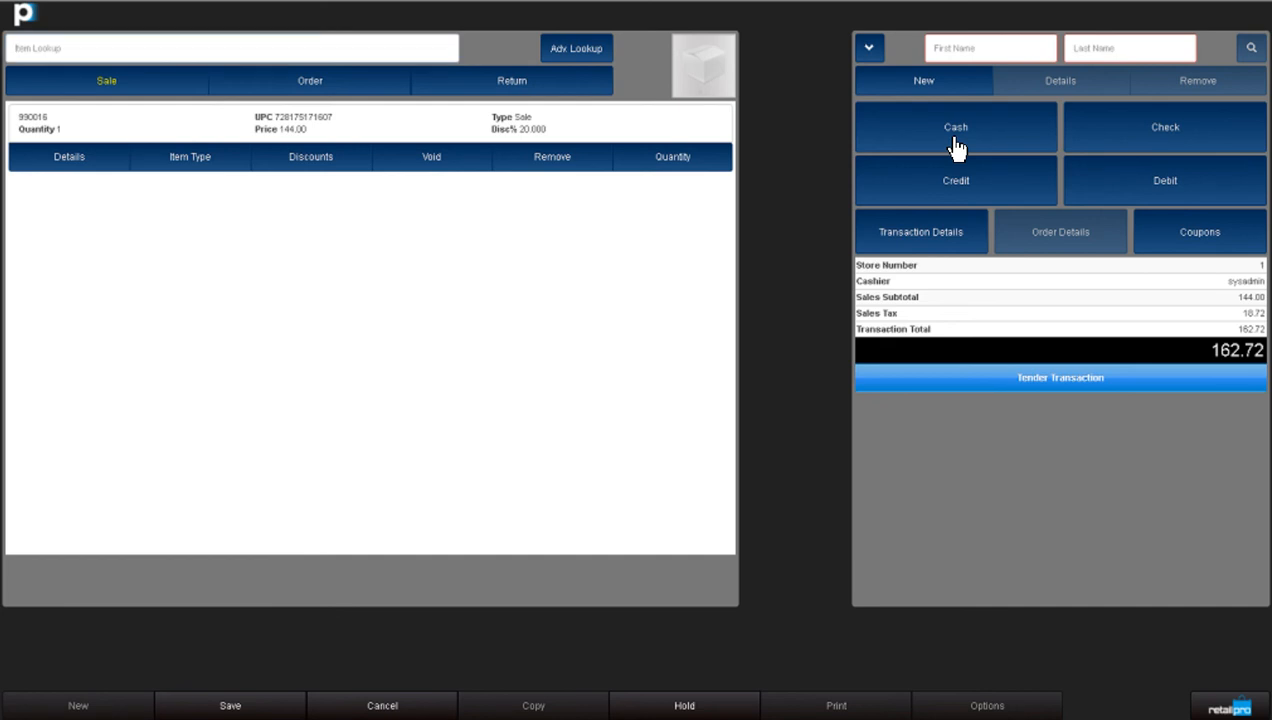
Choose Cash as the tender for the 162.72 total
{"action": "left_click", "coordinate": [955, 127]}
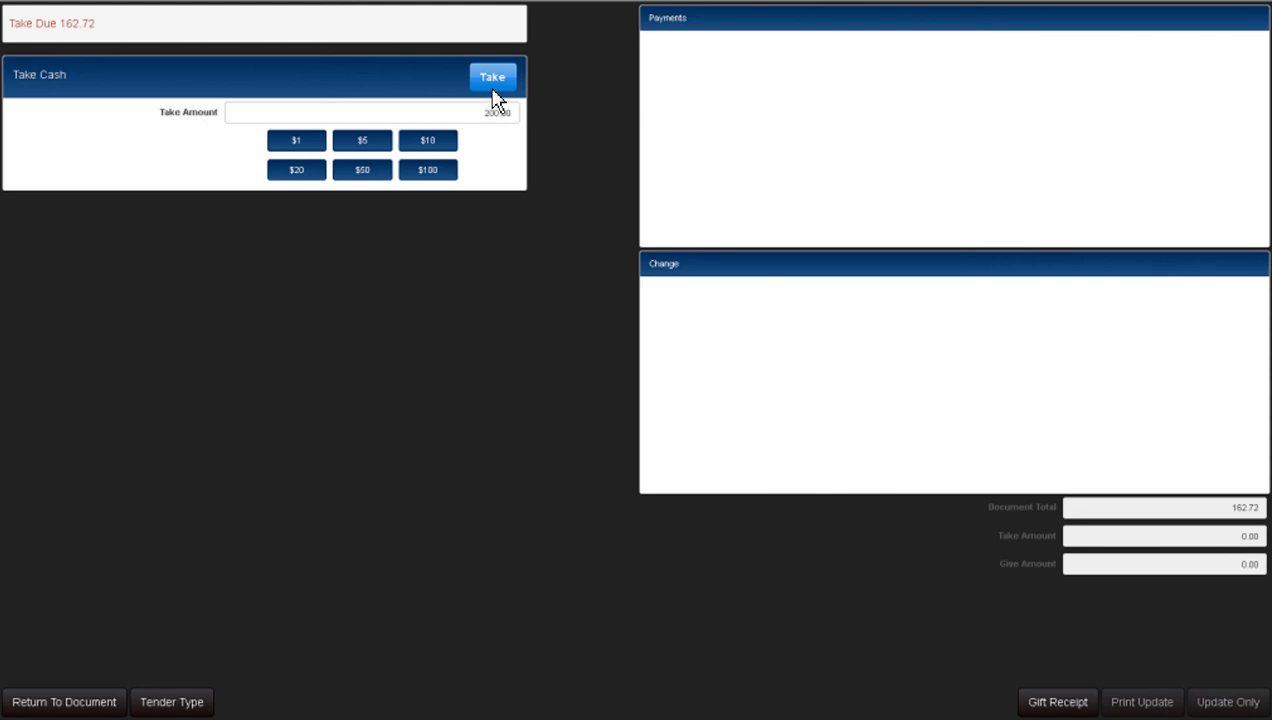
Take 200.00 cash, give 37.28 change, and confirm the tender with Update Only
{"action": "left_click", "coordinate": [492, 77]}
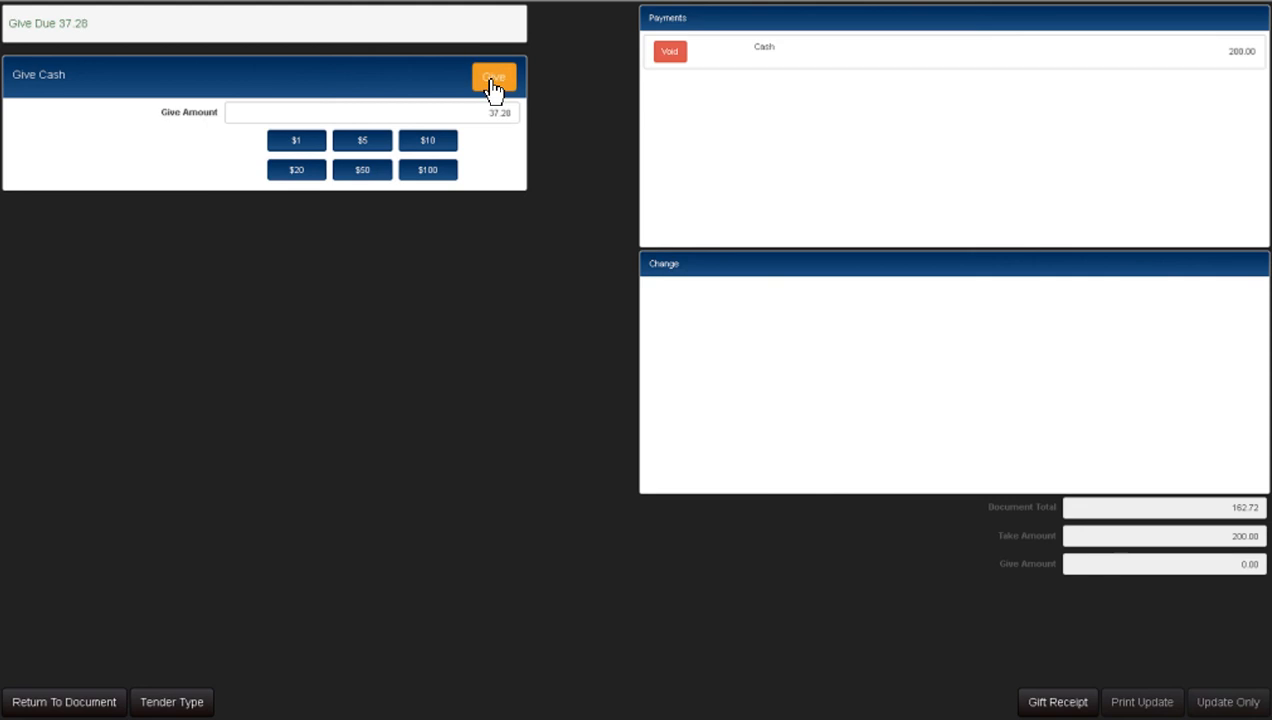
{"action": "mouse_move", "coordinate": [505, 163]}
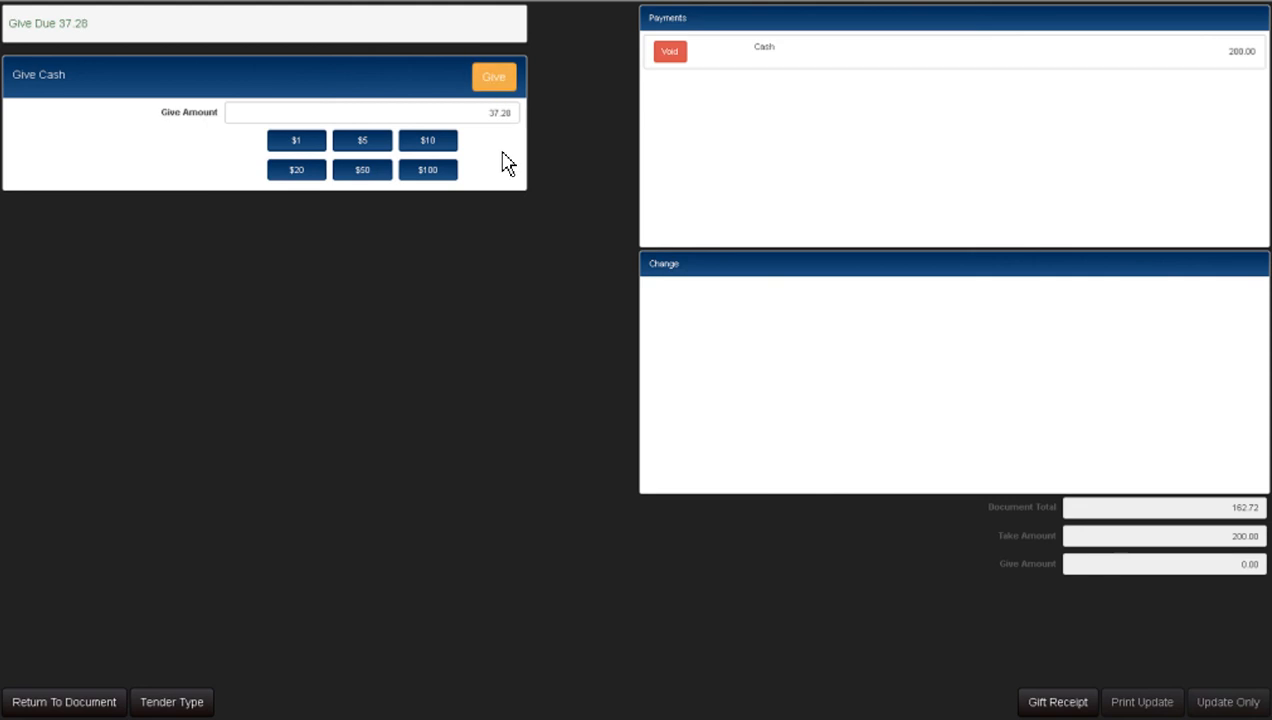
{"action": "mouse_move", "coordinate": [485, 165]}
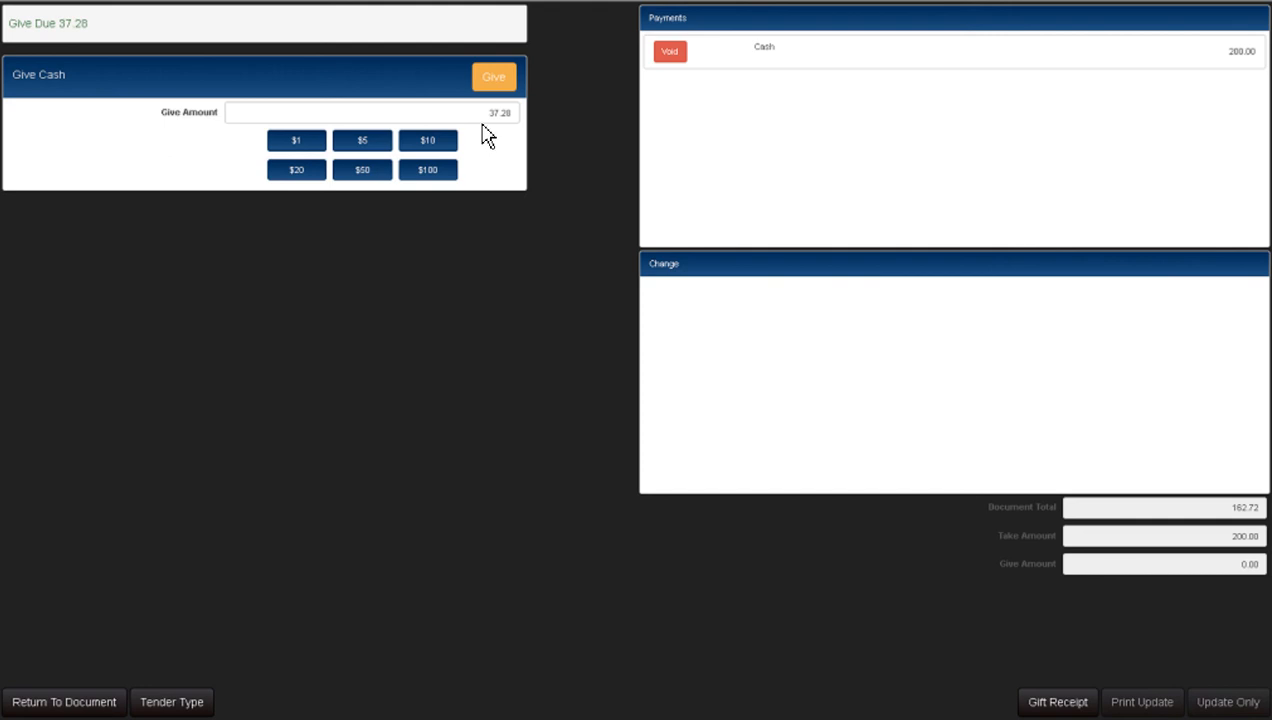
{"action": "left_click", "coordinate": [493, 77]}
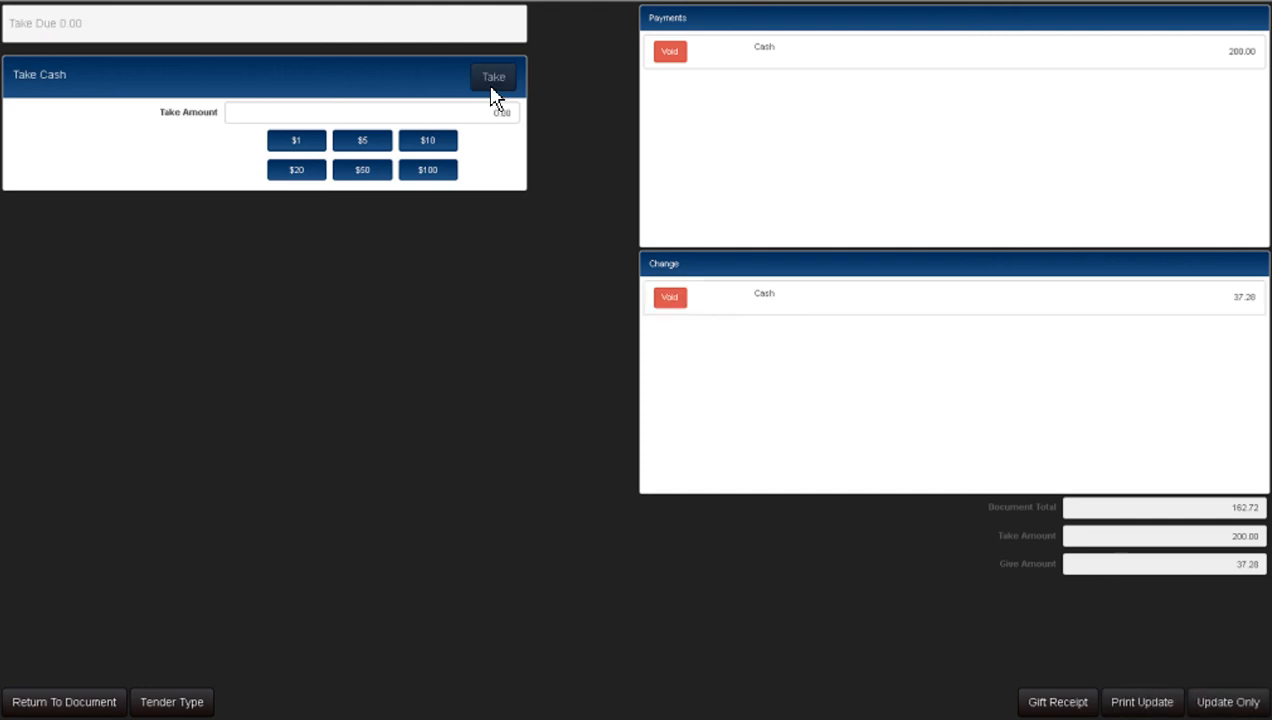
{"action": "mouse_move", "coordinate": [1215, 705]}
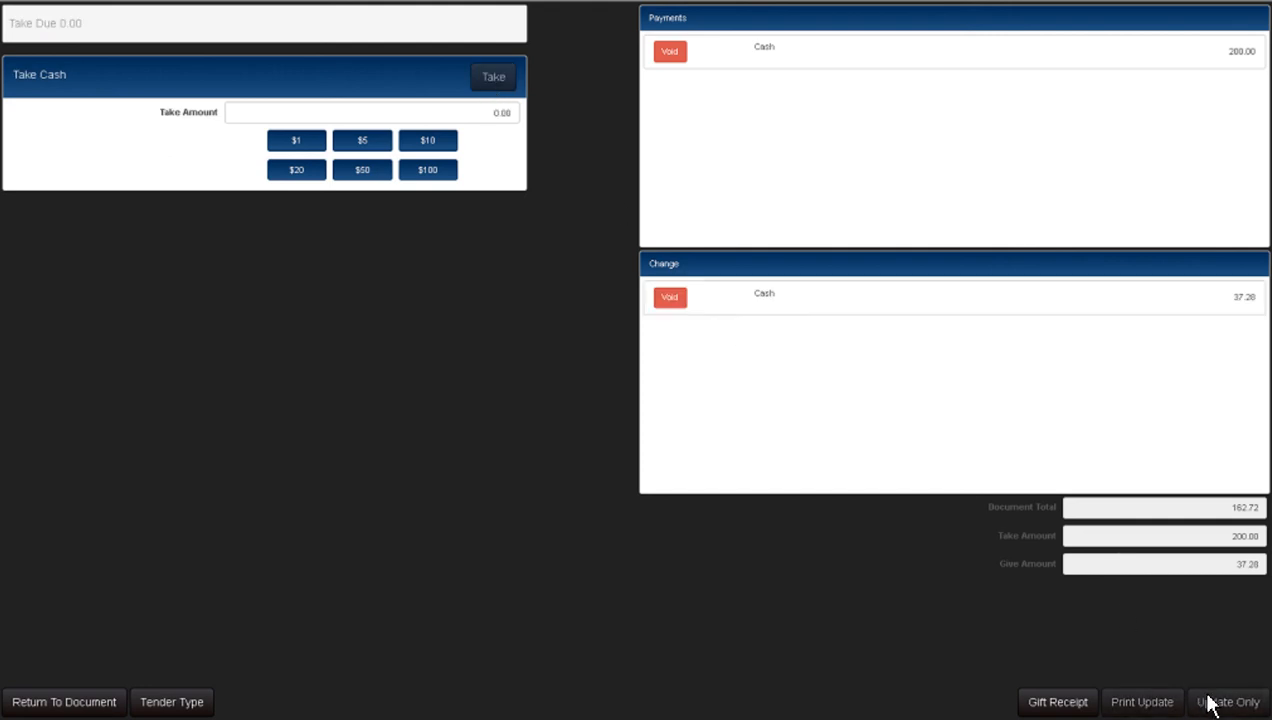
{"action": "left_click", "coordinate": [1228, 701]}
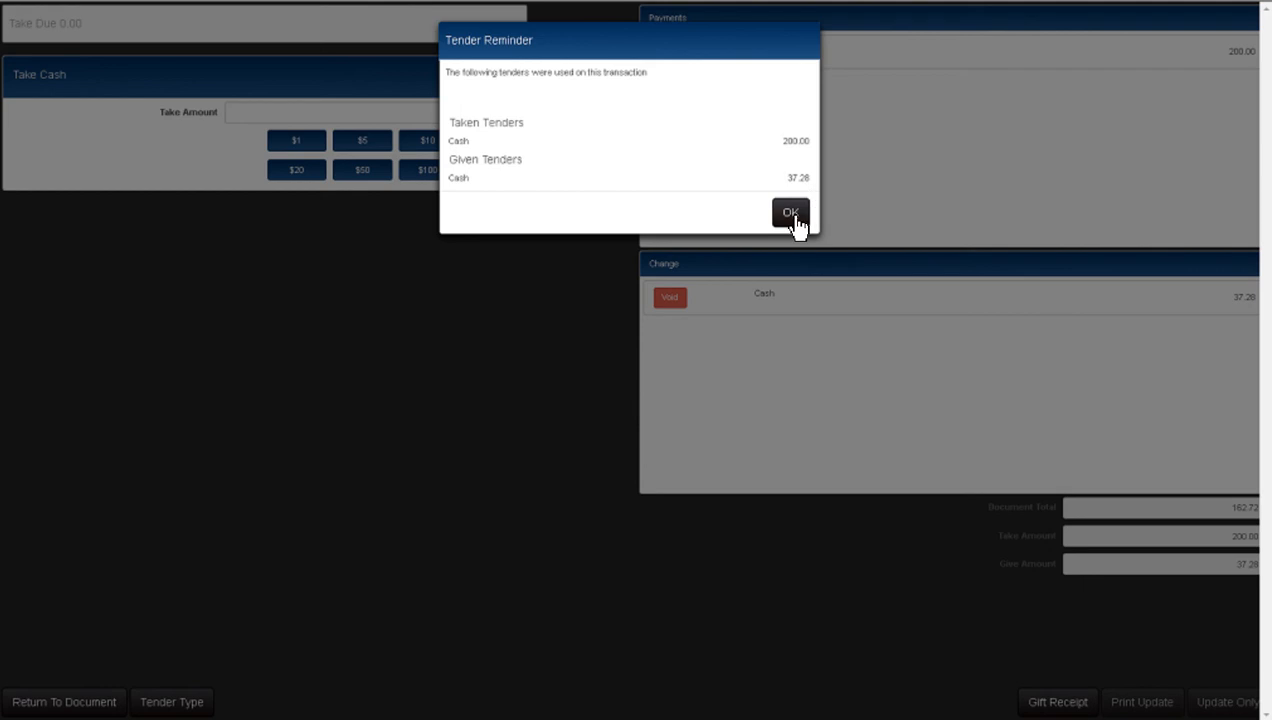
{"action": "left_click", "coordinate": [790, 212]}
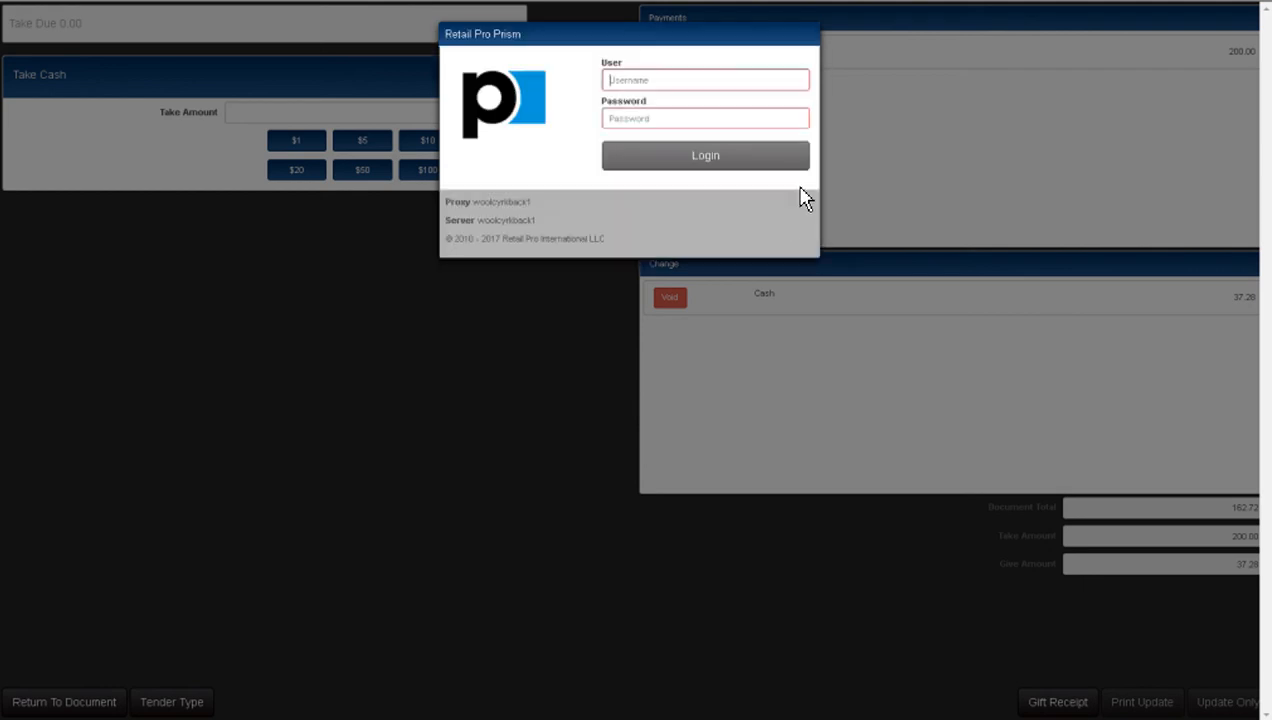